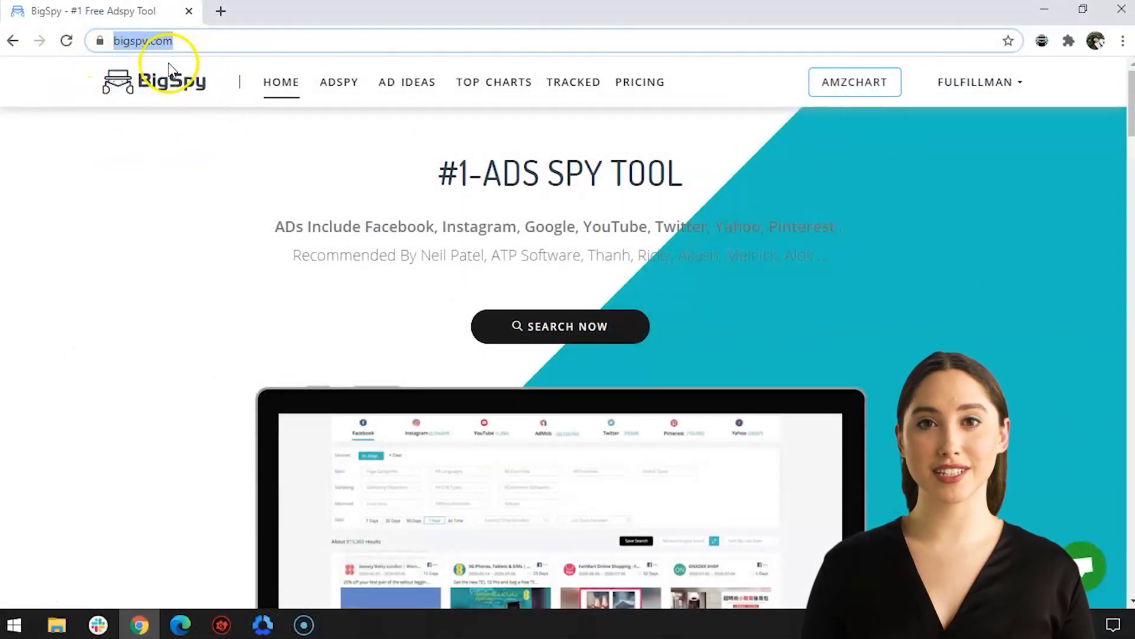
mouse_move(282, 110)
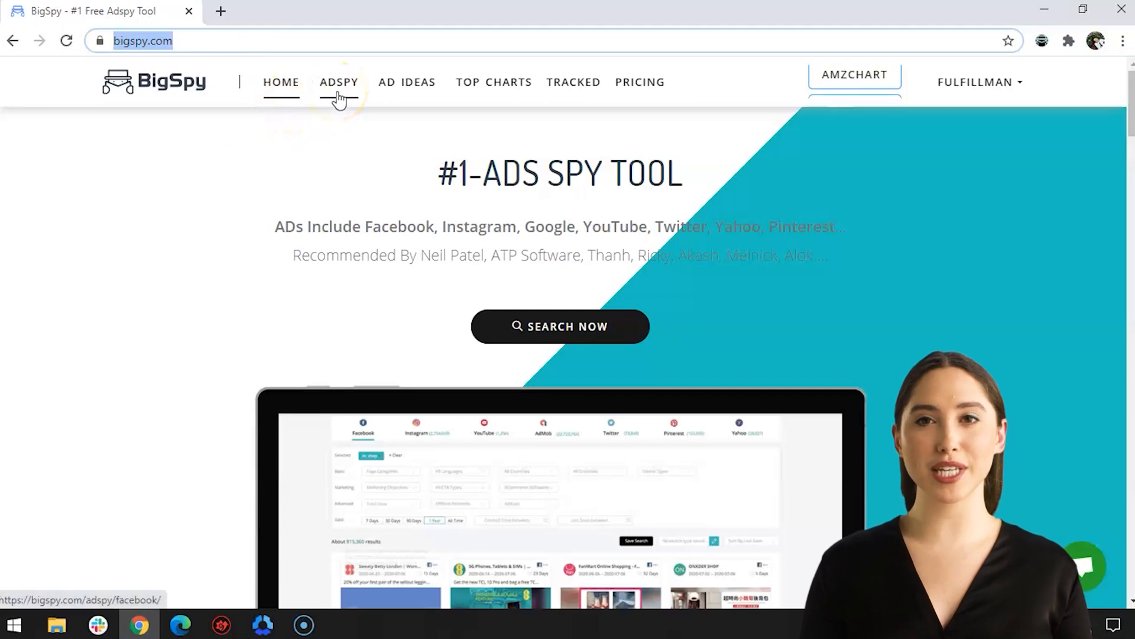
Go to the ADSPY search page listing Facebook ads
left_click(340, 82)
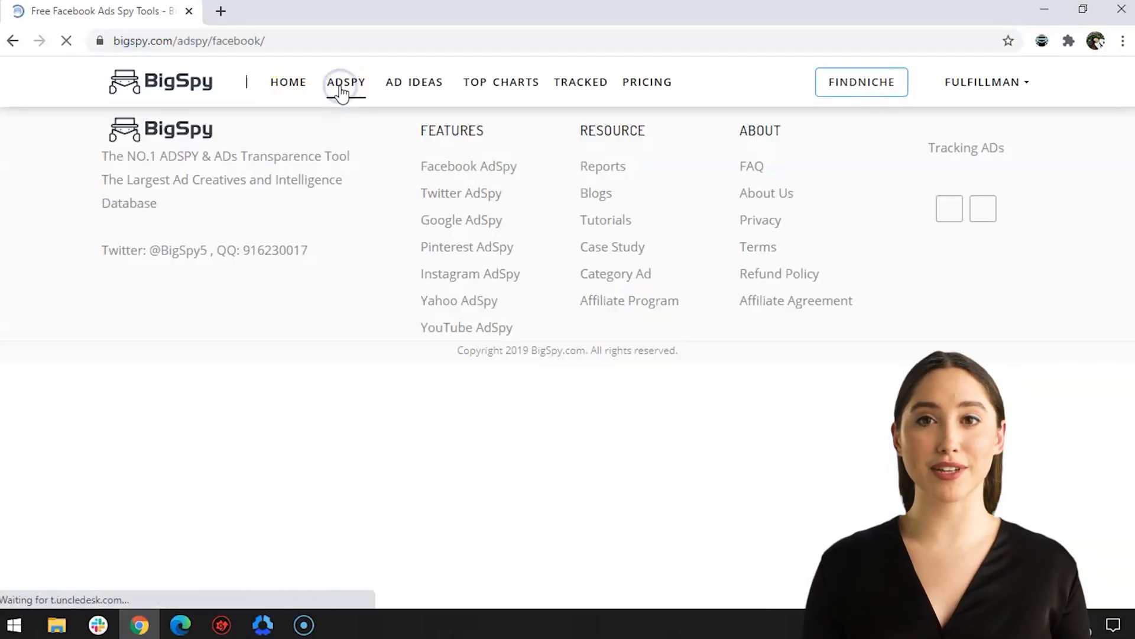
left_click(345, 81)
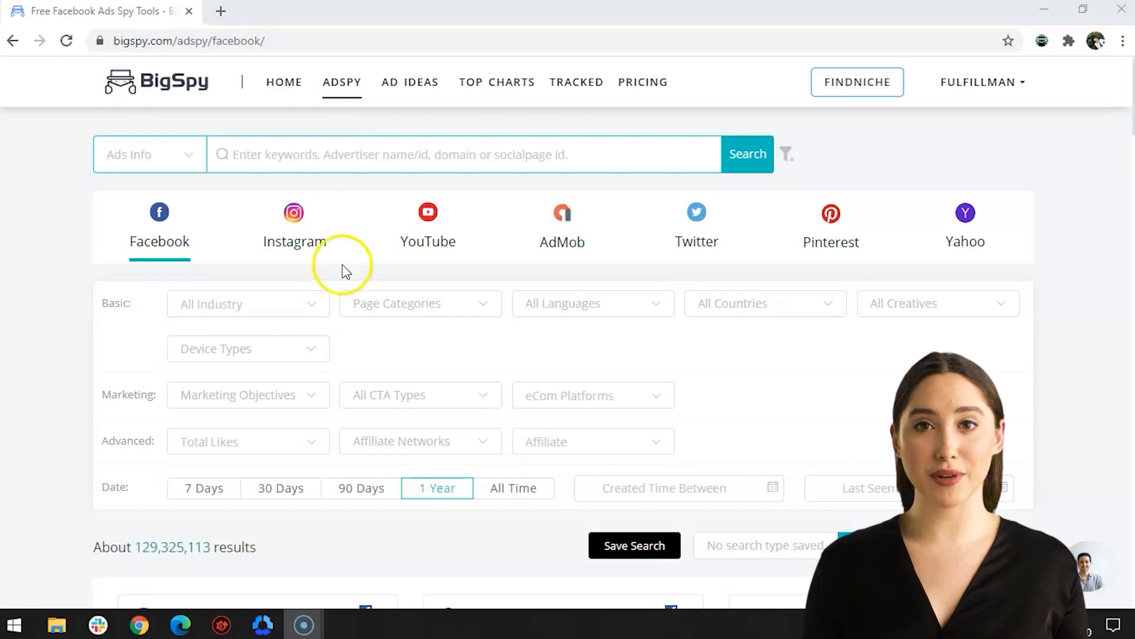
Filter Instagram ads to eCom industry, Shopify, last 30 days and change the sort order
left_click(295, 225)
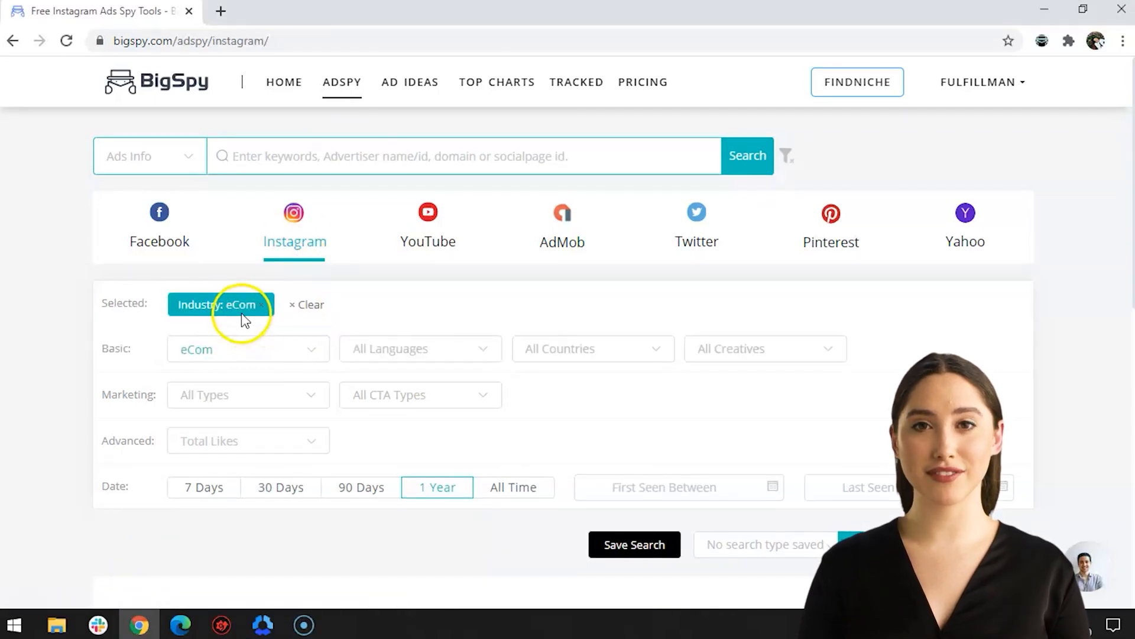
left_click(247, 348)
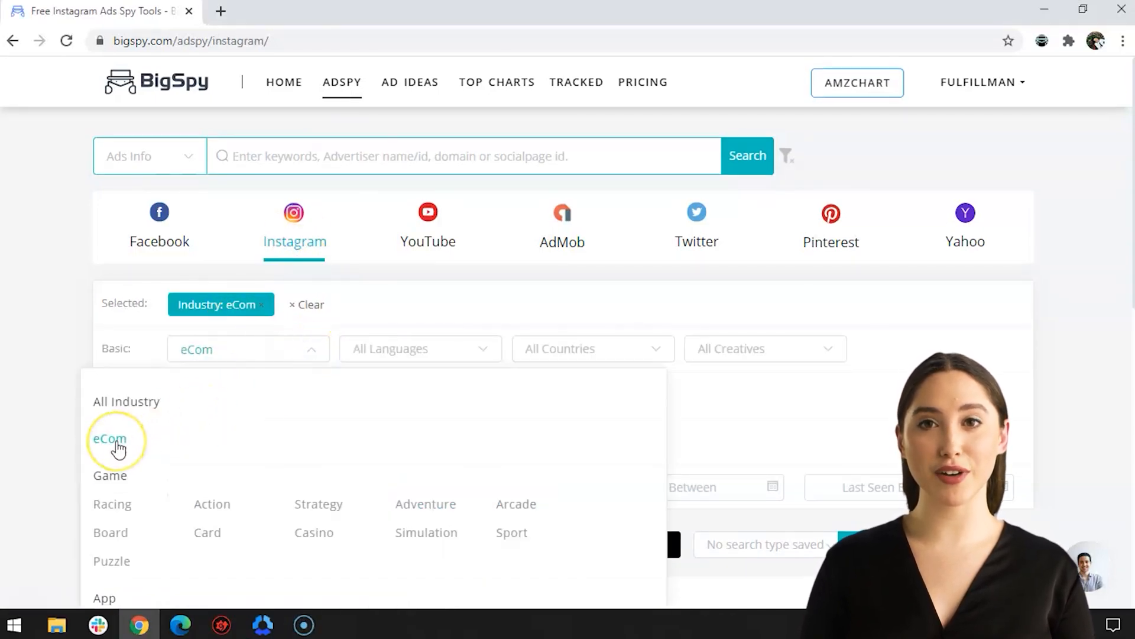
left_click(108, 438)
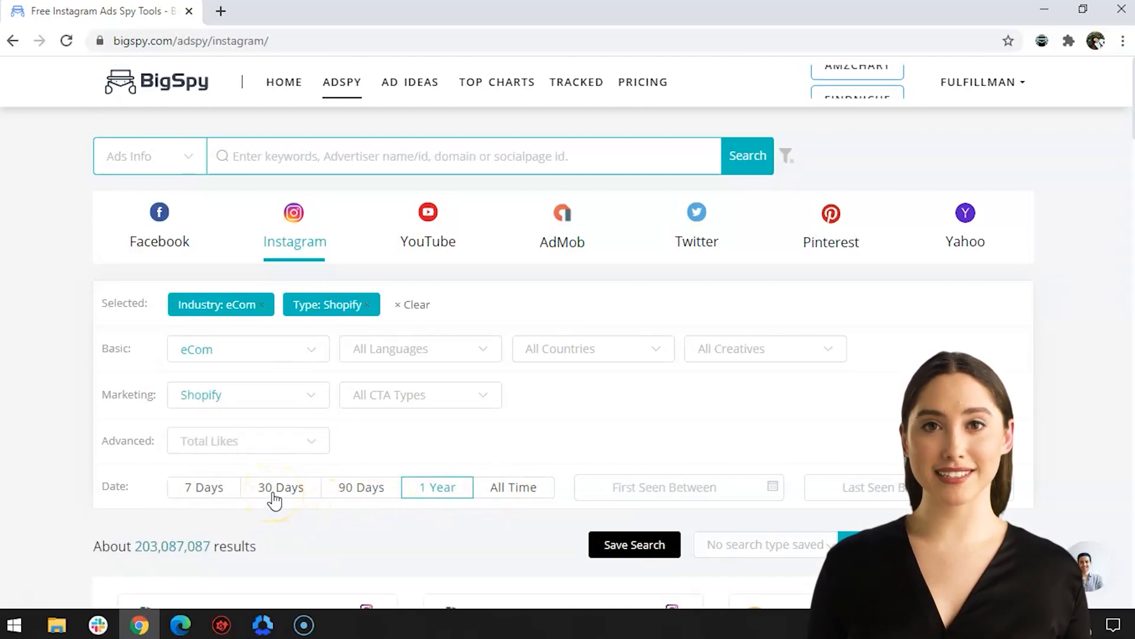
left_click(280, 486)
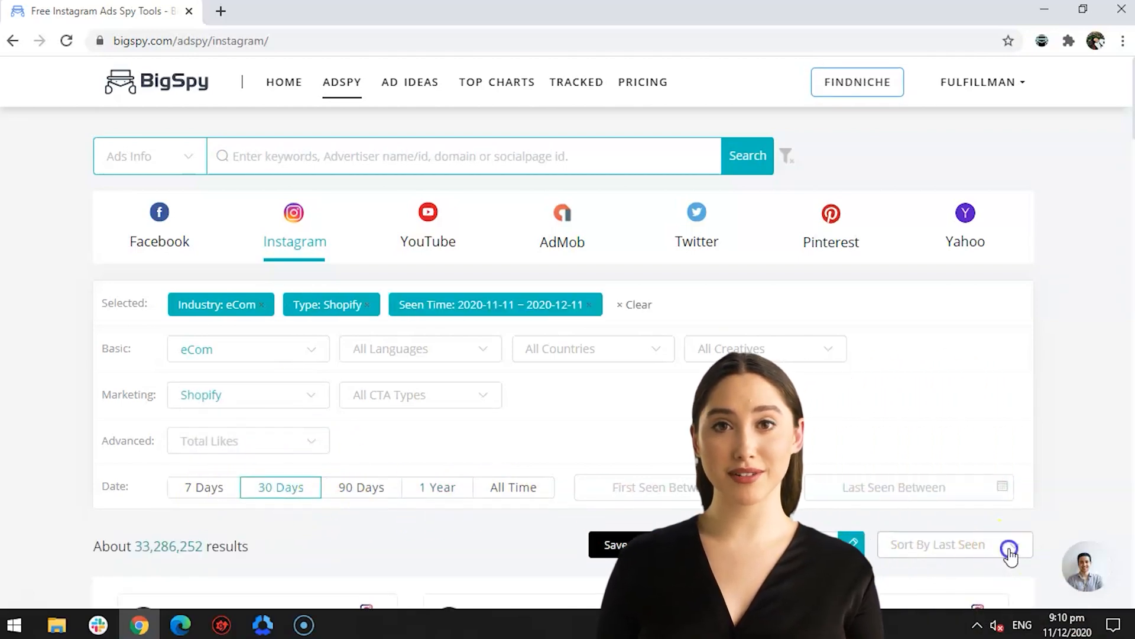
left_click(1009, 549)
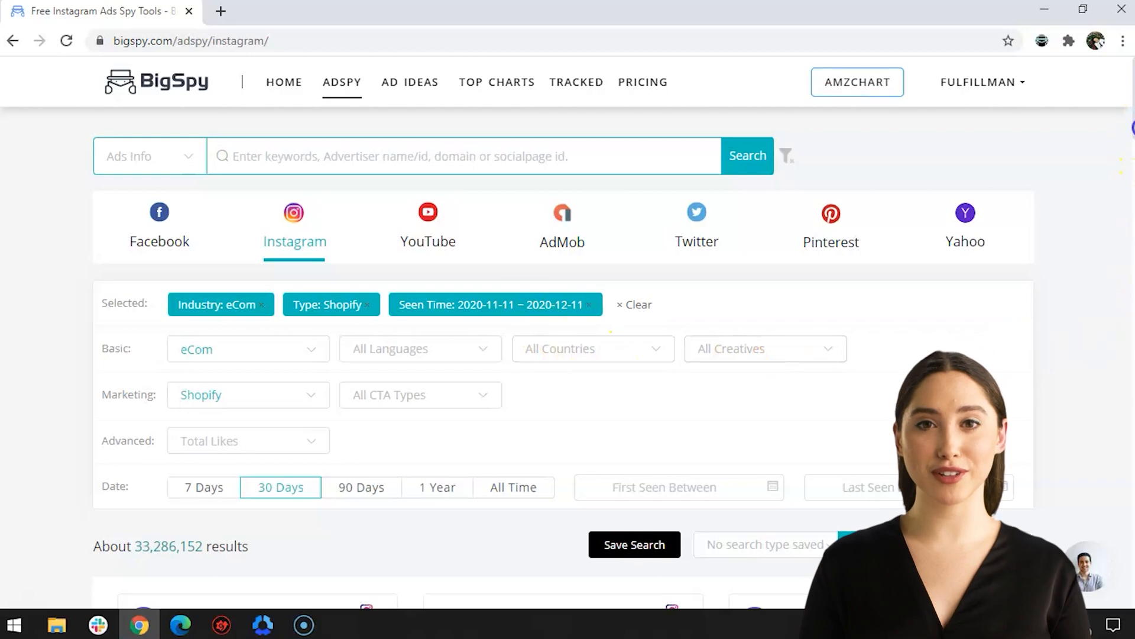
Scroll the results down to the beeoshop advertiser's ads
scroll("down", 3)
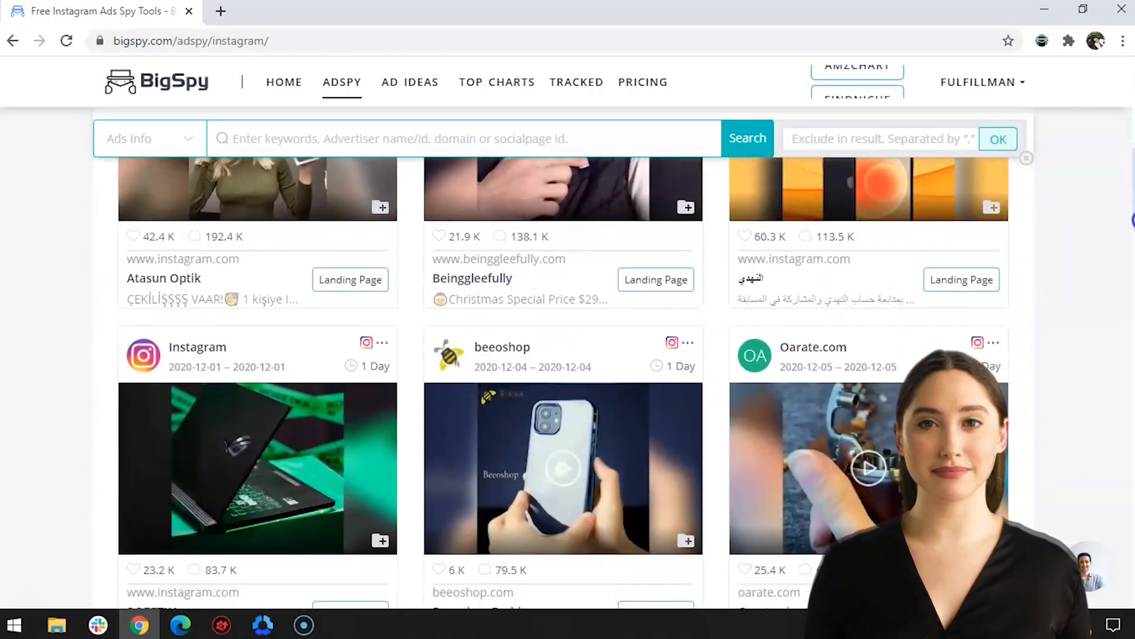
scroll("down", 3)
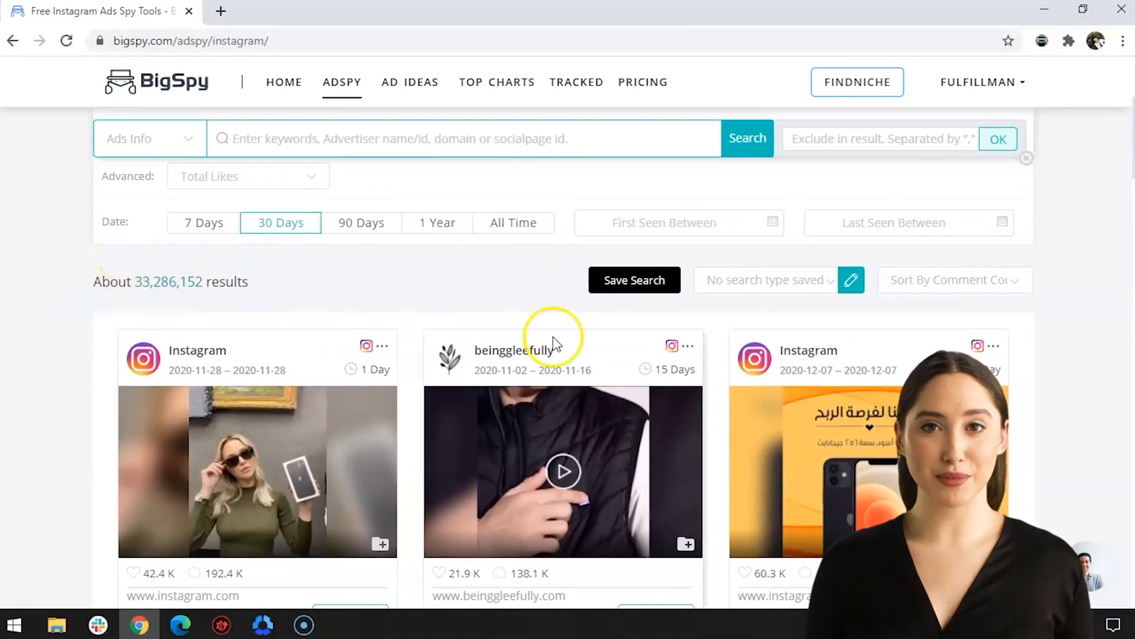
scroll("down", 3)
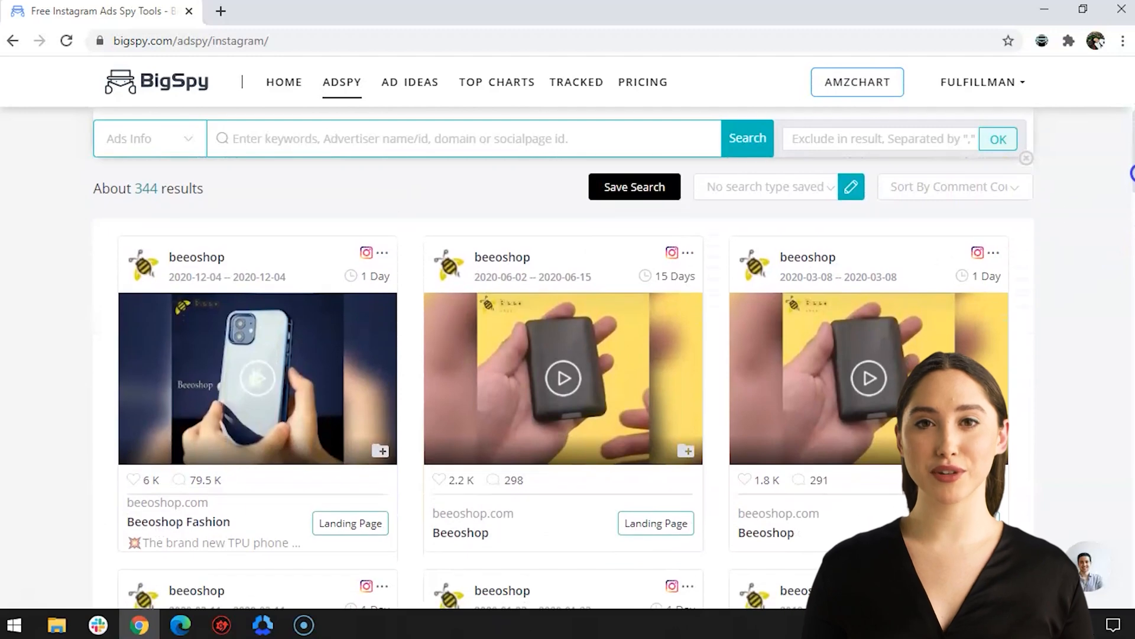
mouse_move(257, 423)
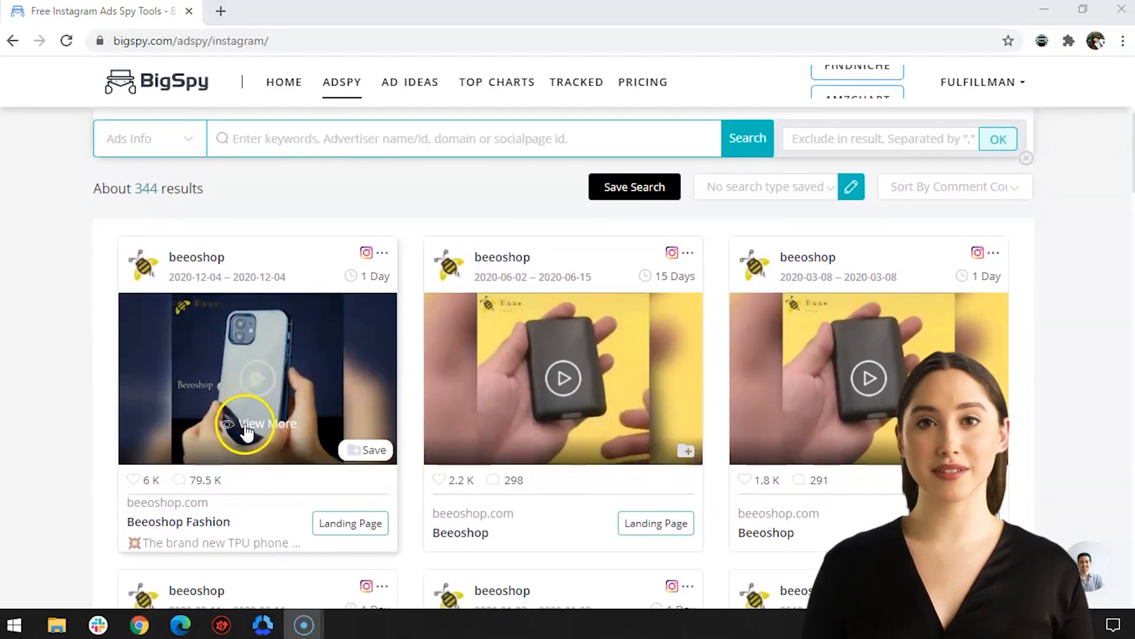
View the beeoshop phone case ad's details, play its video and download the MP4
left_click(268, 423)
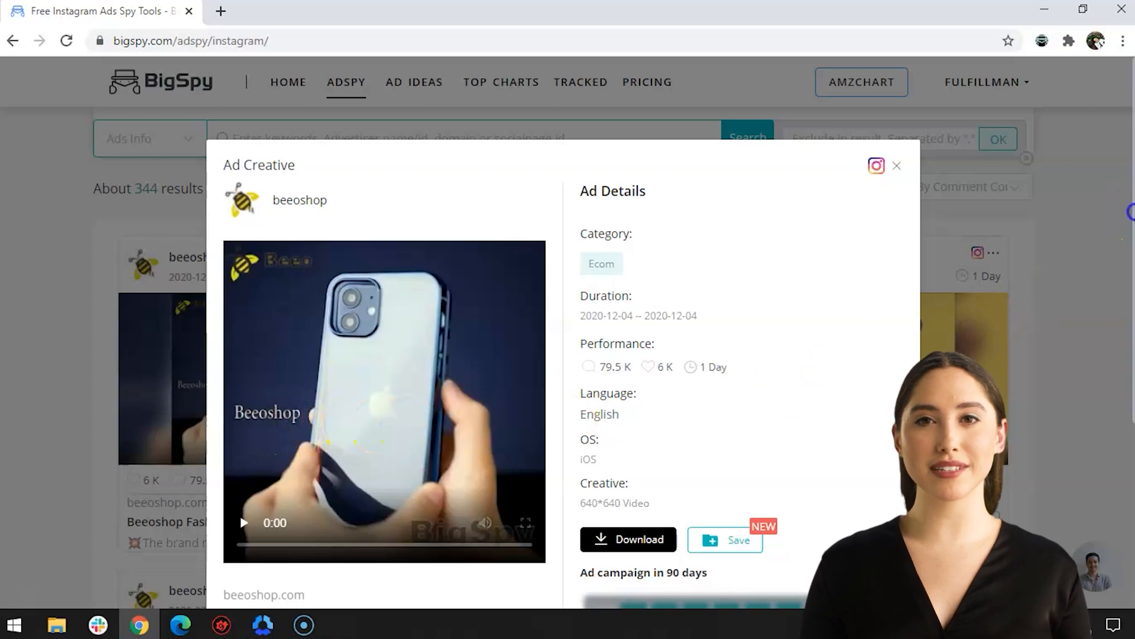
scroll("down", 3)
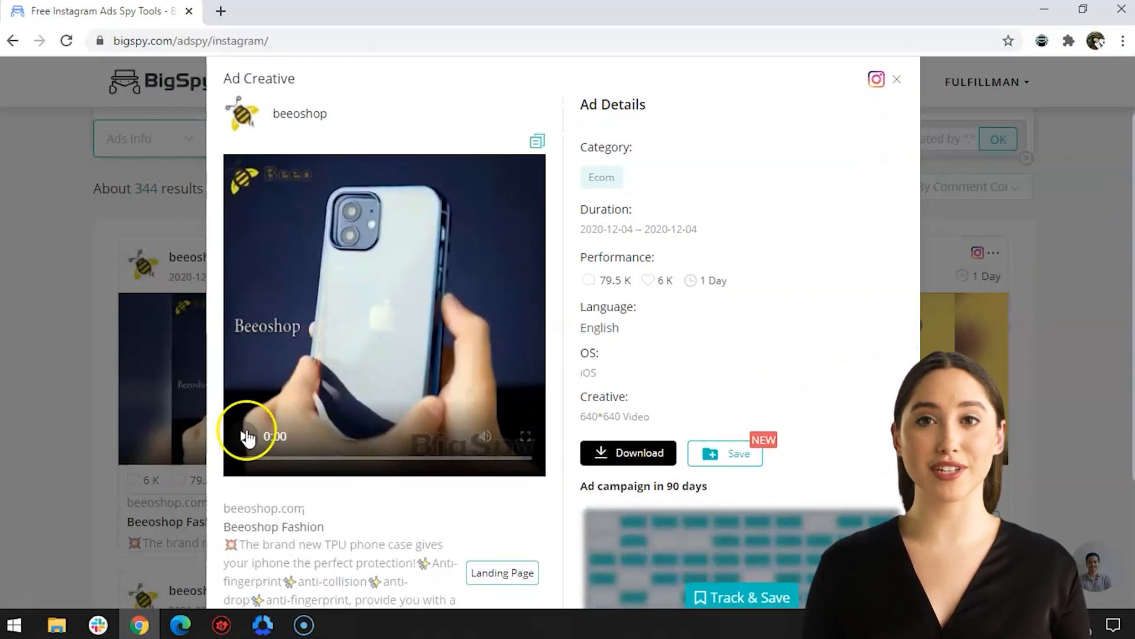
left_click(244, 436)
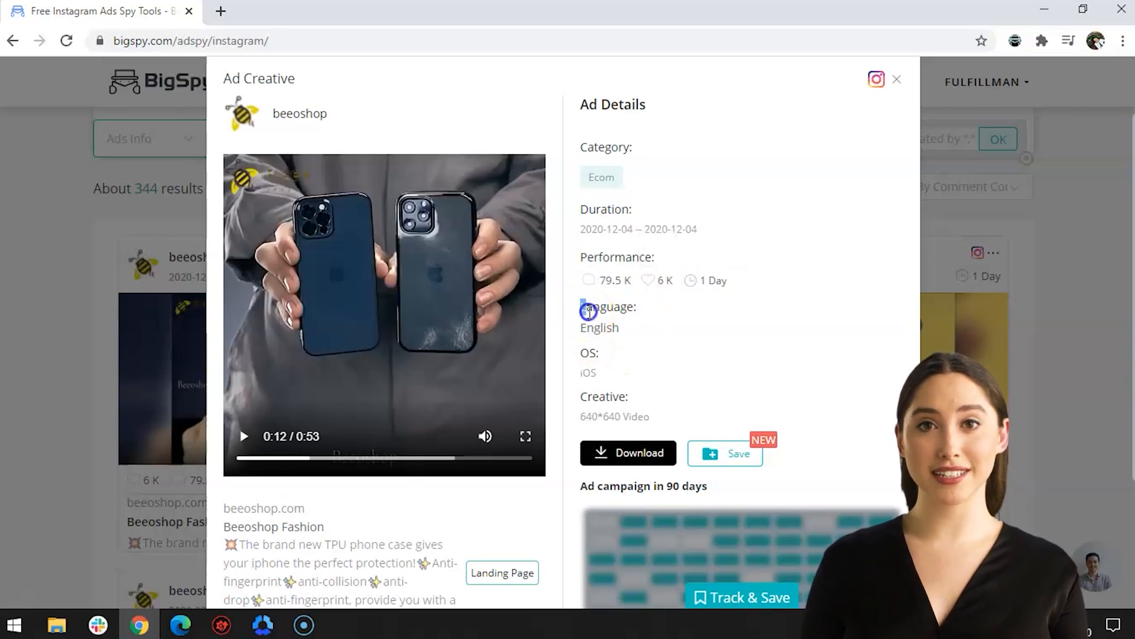
left_click(627, 453)
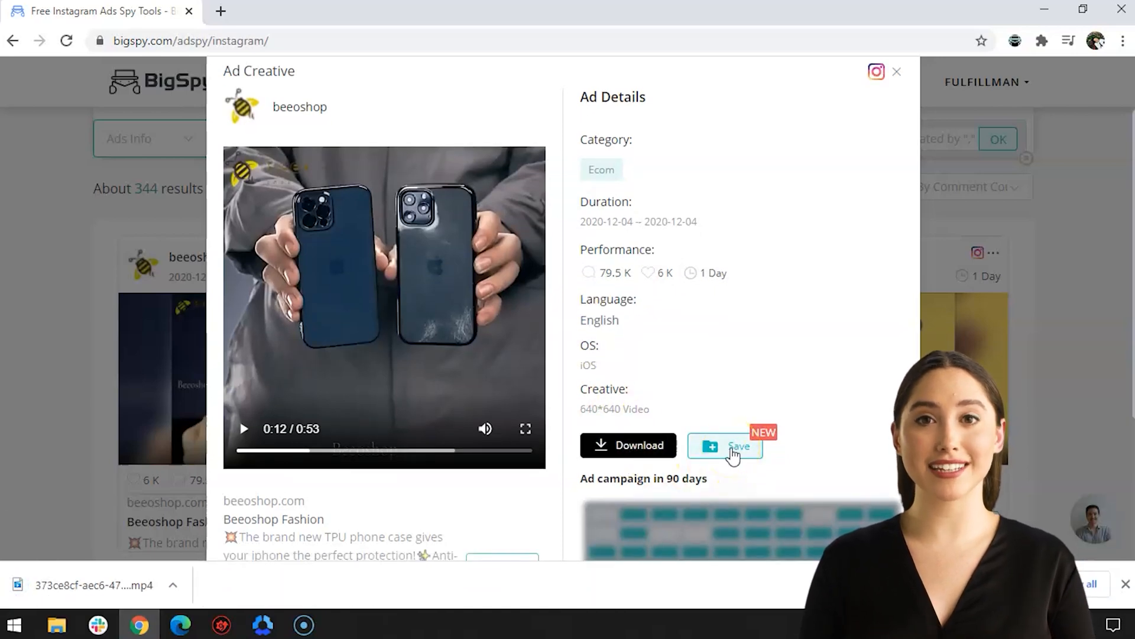
Save the ad under a new label 'Technology' and confirm the save
left_click(725, 446)
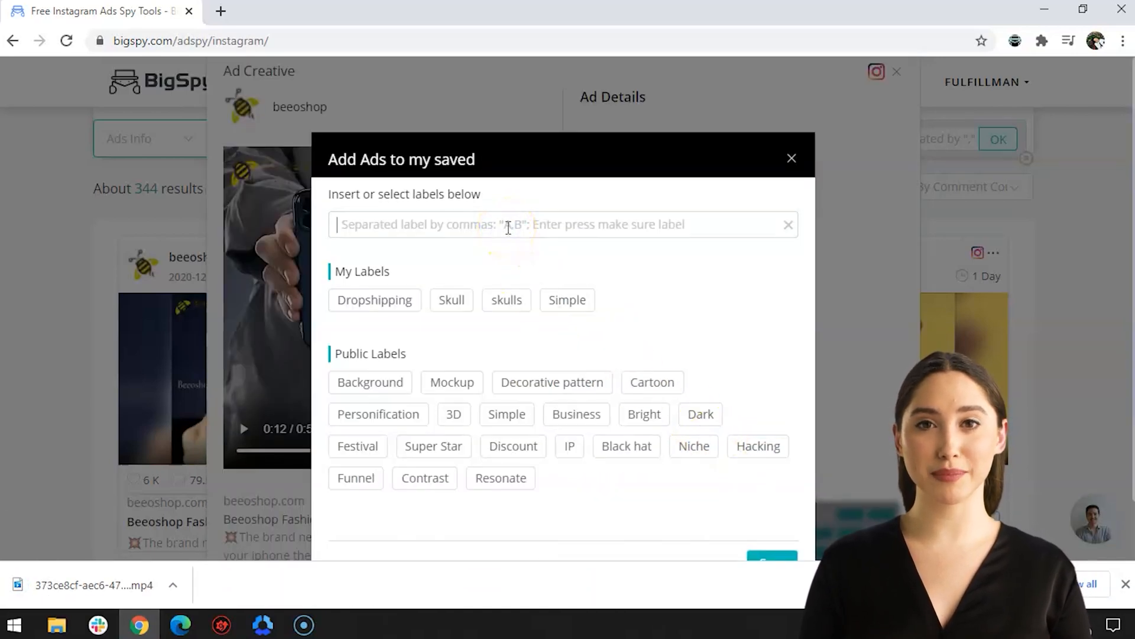
type("Technology")
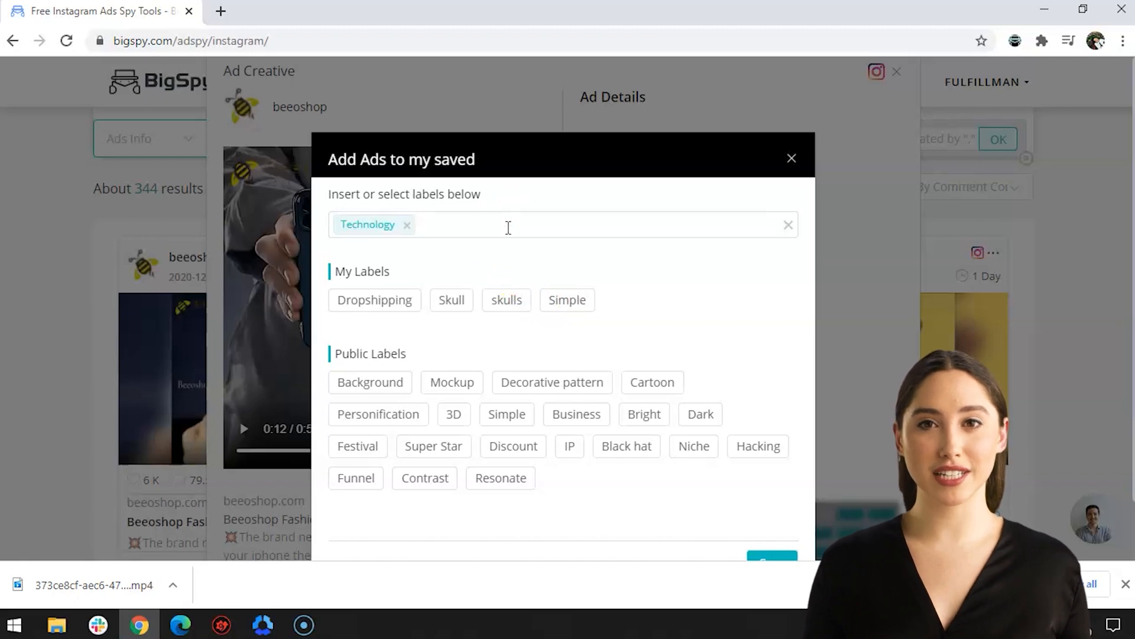
left_click(773, 561)
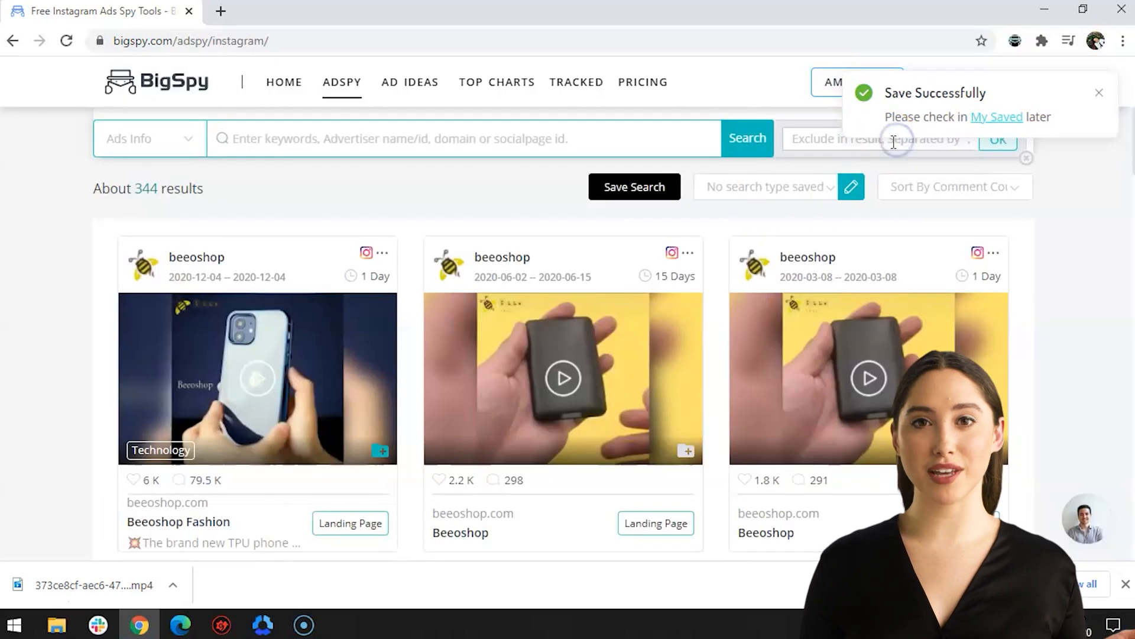
left_click(382, 253)
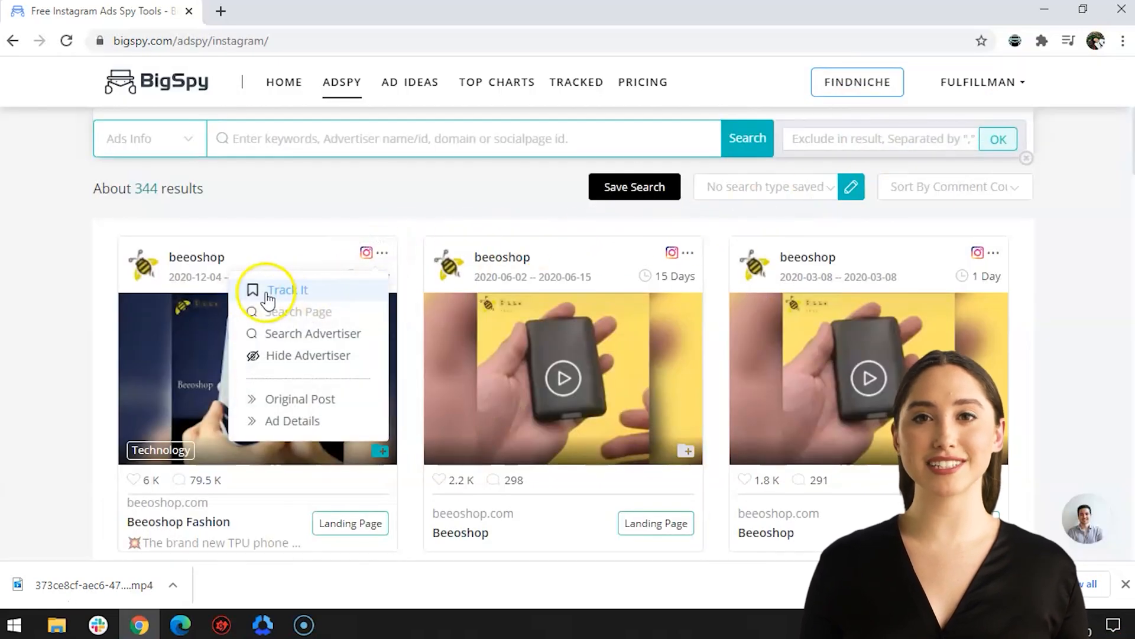
Track the beeoshop phone case ad and view its original Instagram post
left_click(286, 290)
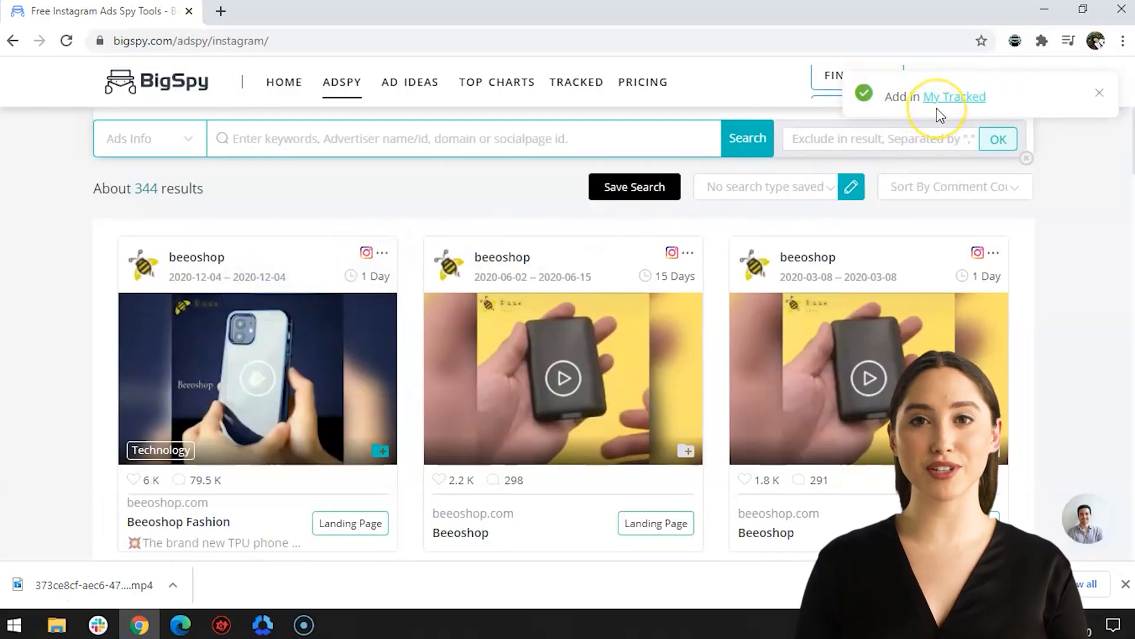
left_click(382, 252)
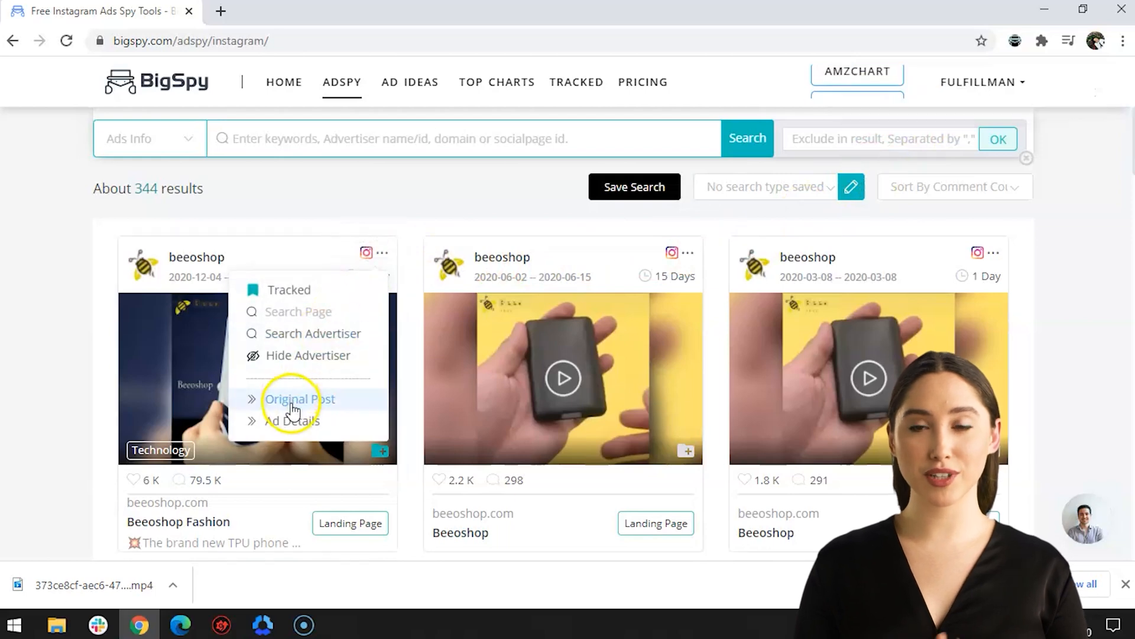
left_click(299, 398)
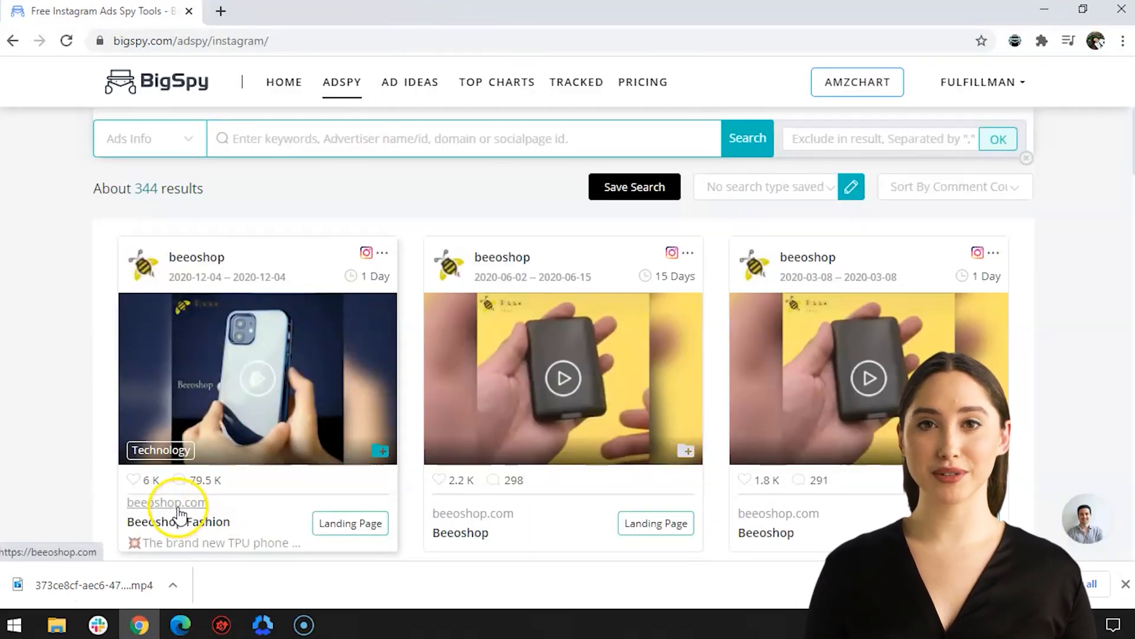
Visit the beeoshop.com product page, look it over, then start a blank tab
left_click(166, 501)
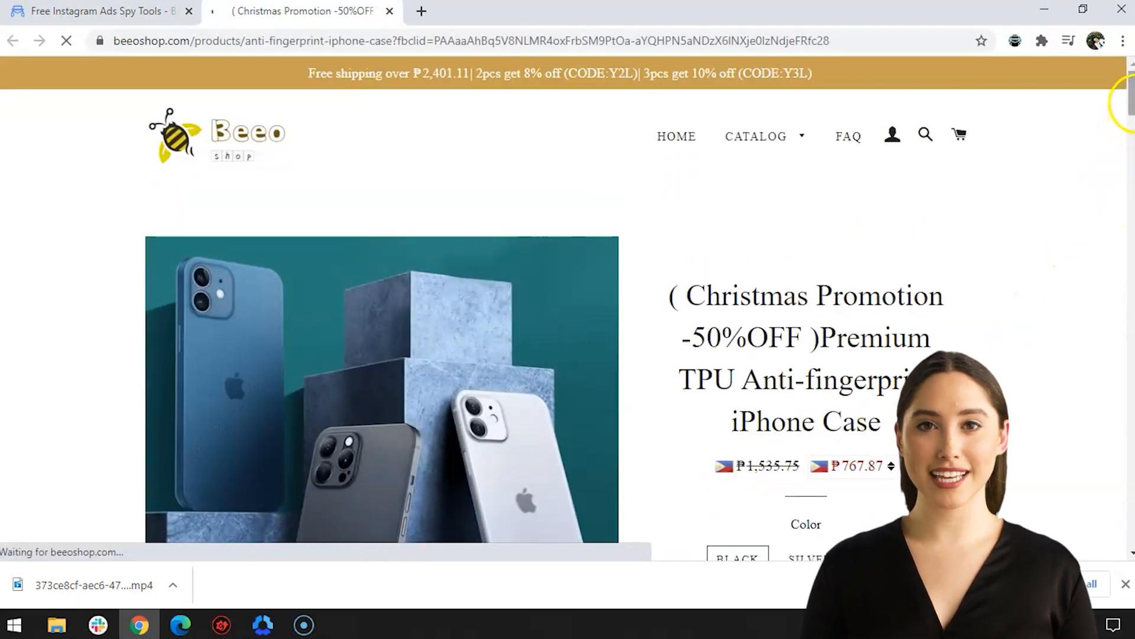
scroll("down", 3)
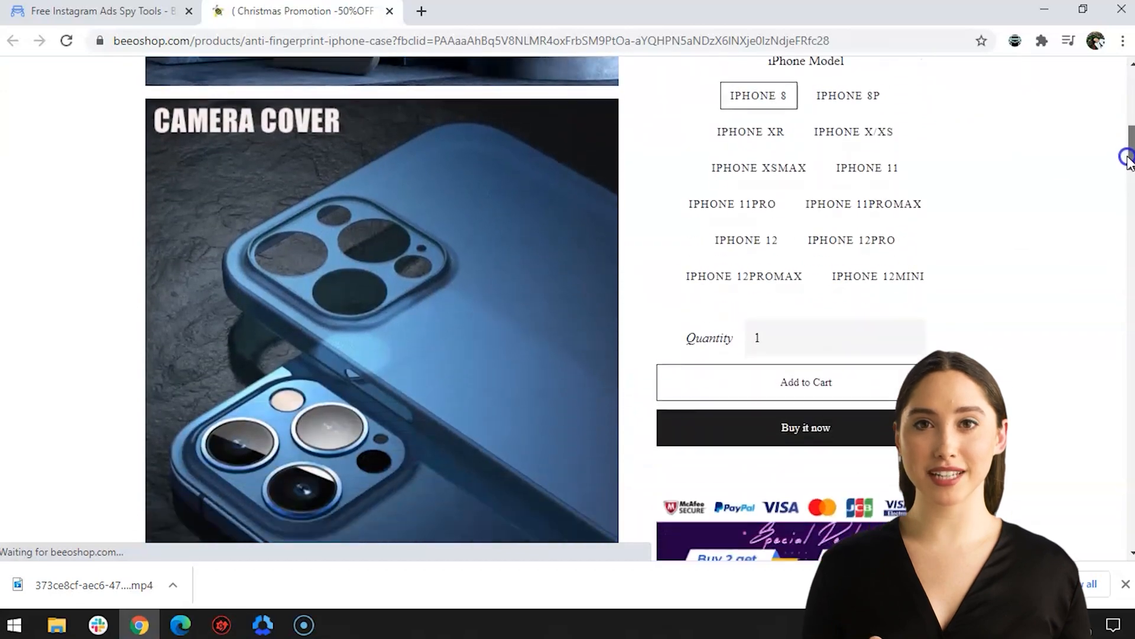
left_click(621, 10)
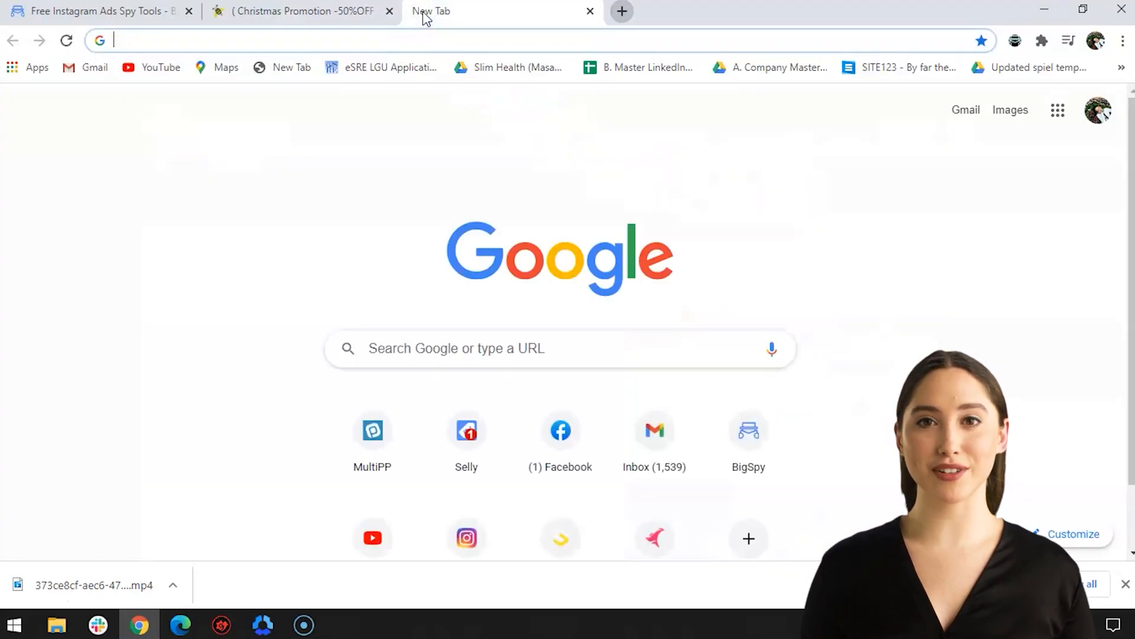
Google 'mobiready' and reach mobiReady's site-testing URL field
type("mobiready")
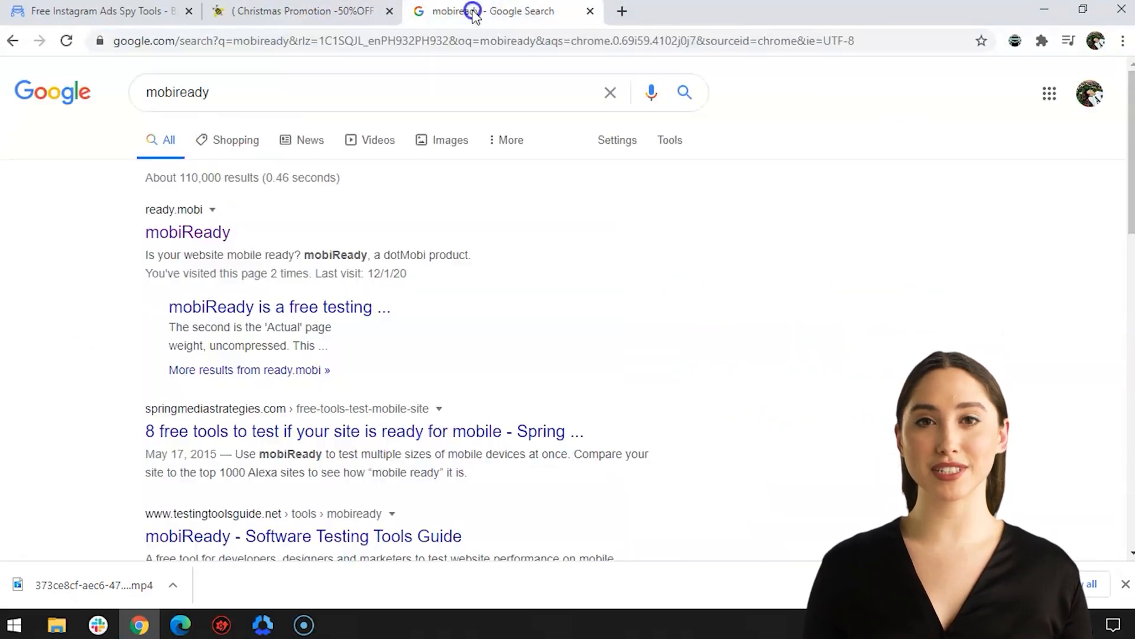
left_click(188, 232)
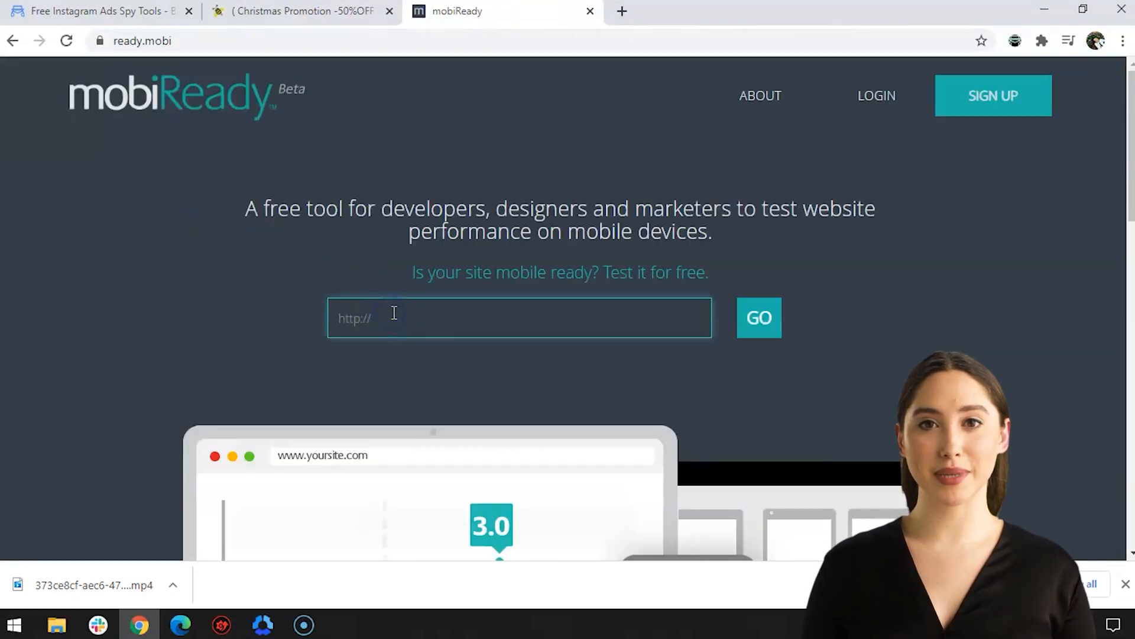
left_click(758, 317)
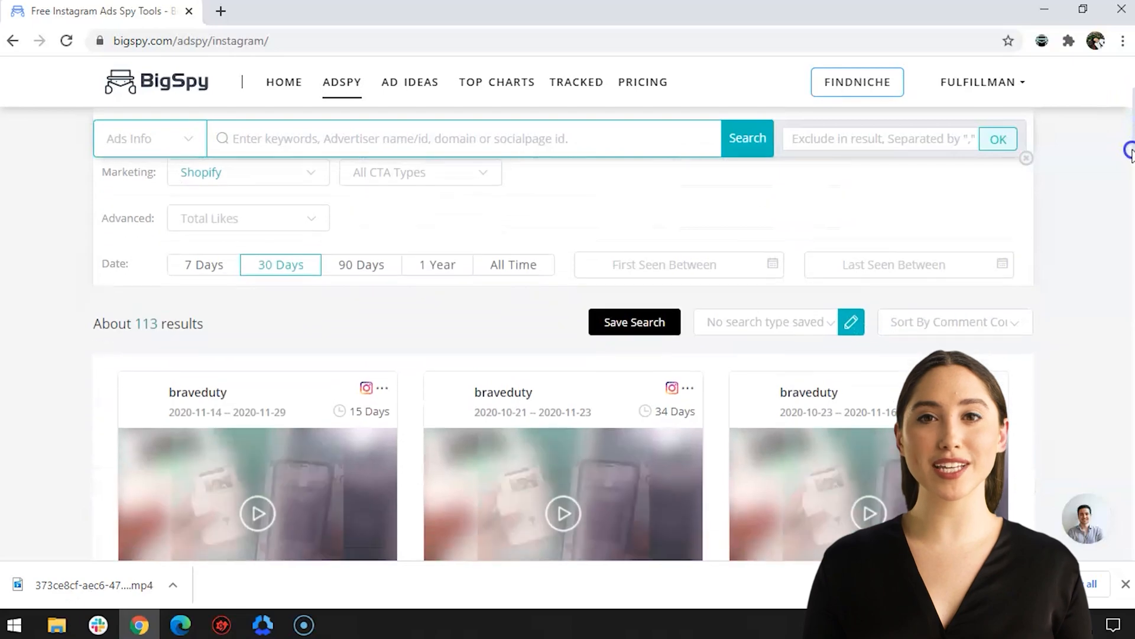
Bring up the Ad Creative popup for the first braveduty photo printer ad
scroll("down", 3)
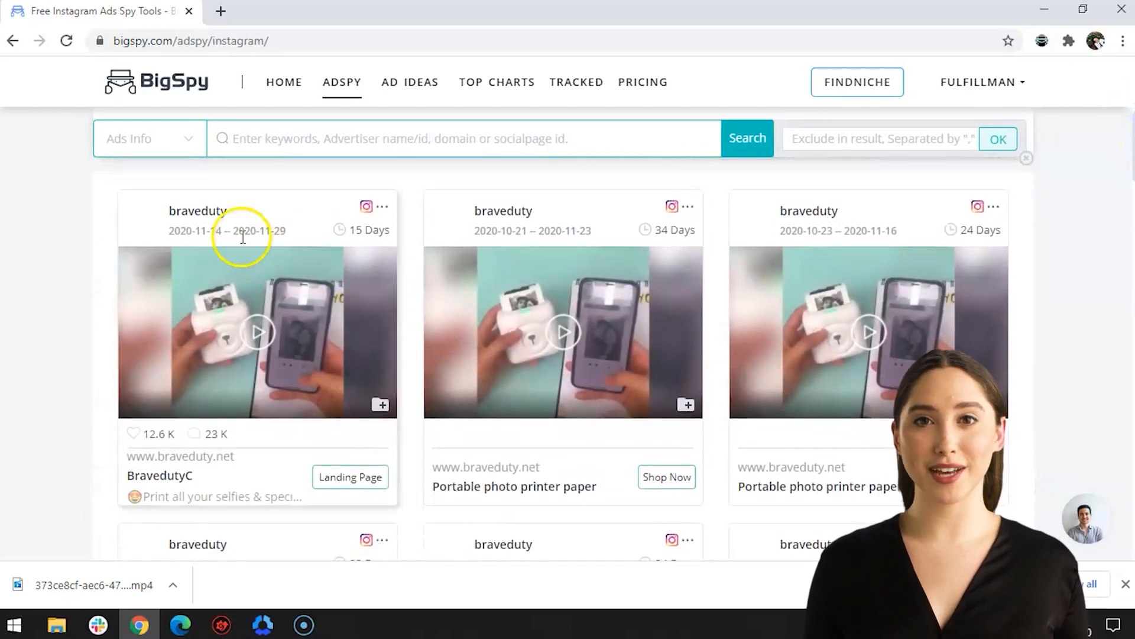
mouse_move(170, 231)
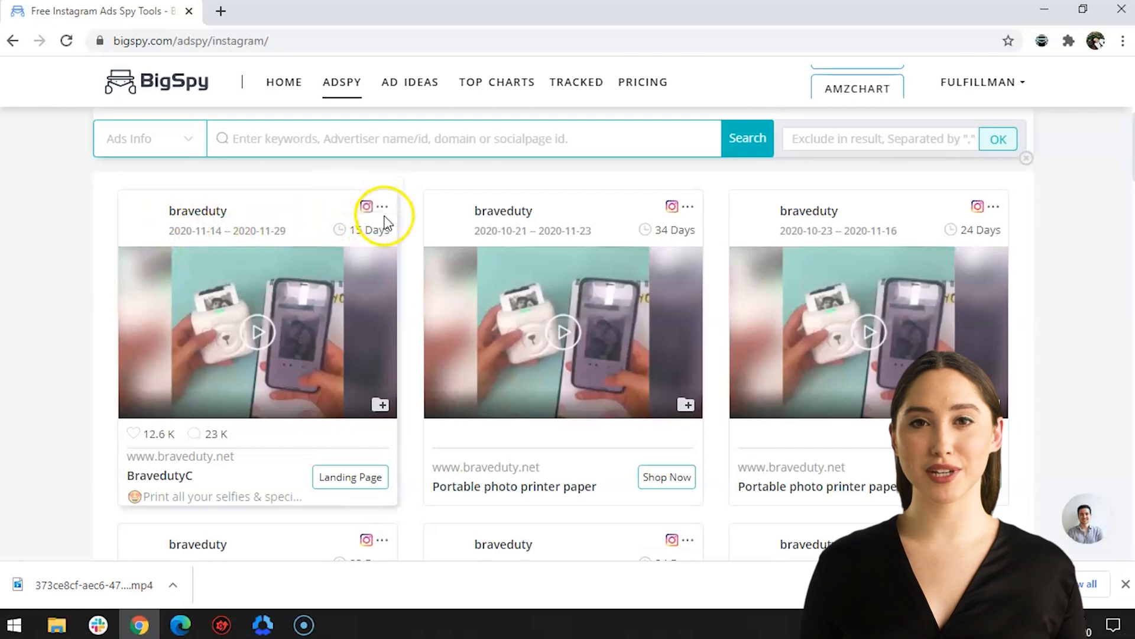
left_click(256, 331)
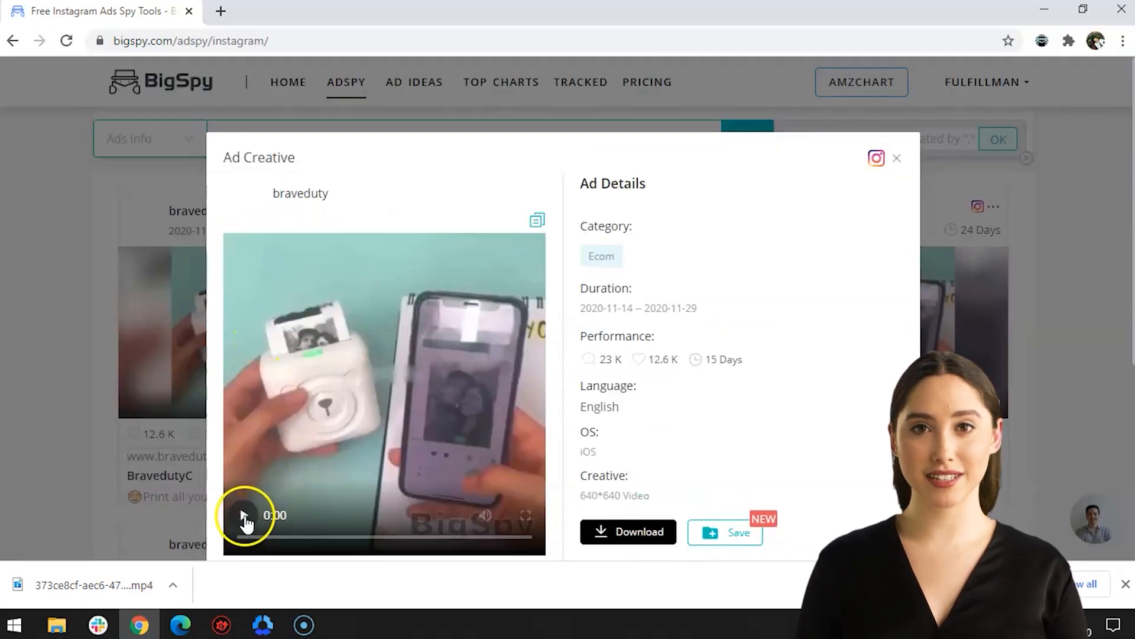
Review and highlight the printer ad's details, then download its video creative
scroll("down", 3)
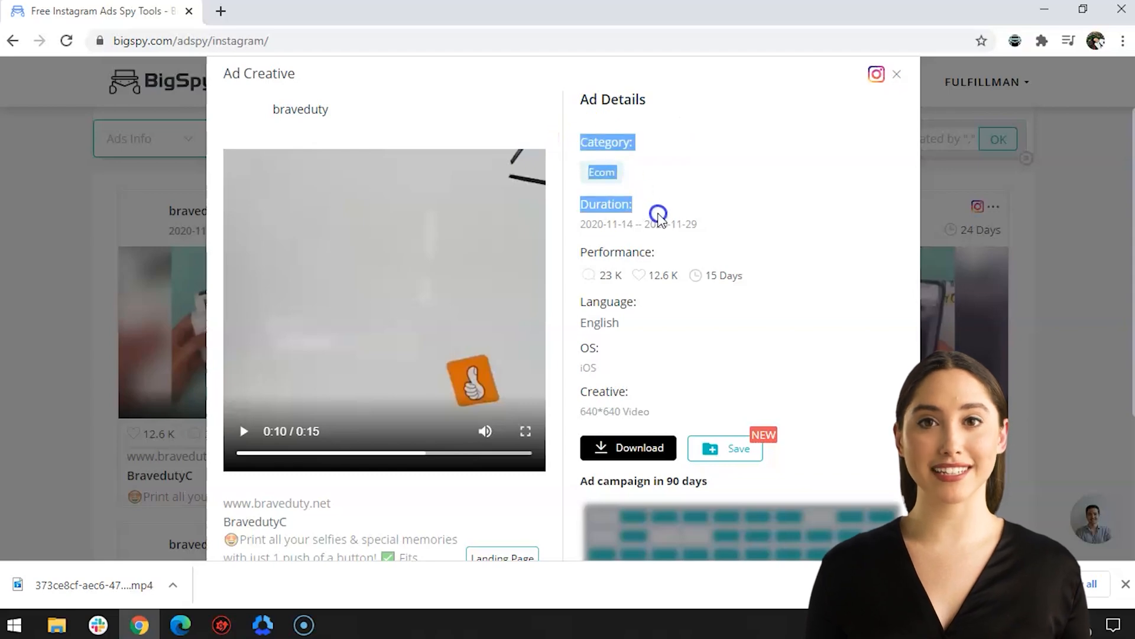
left_click_drag(657, 214, 679, 416)
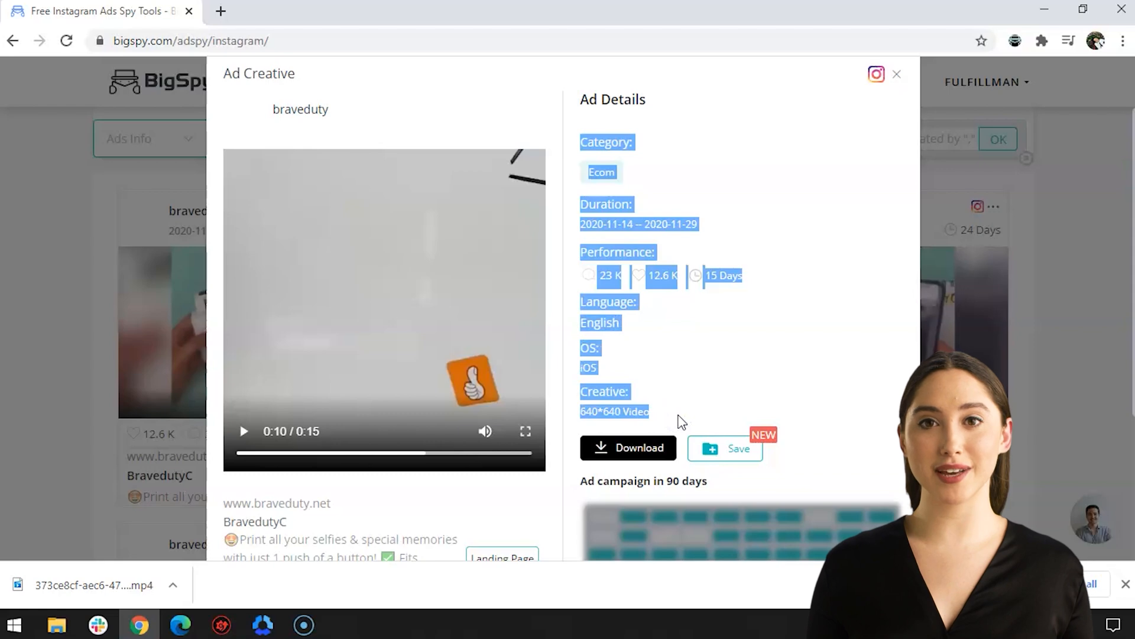
scroll("down", 3)
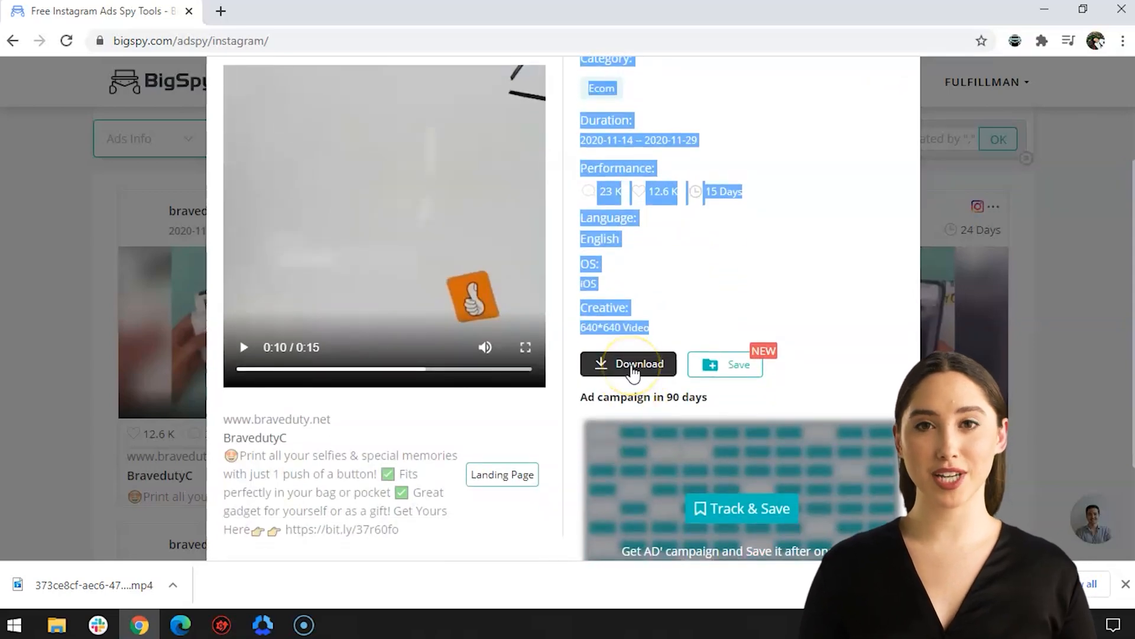
left_click(159, 225)
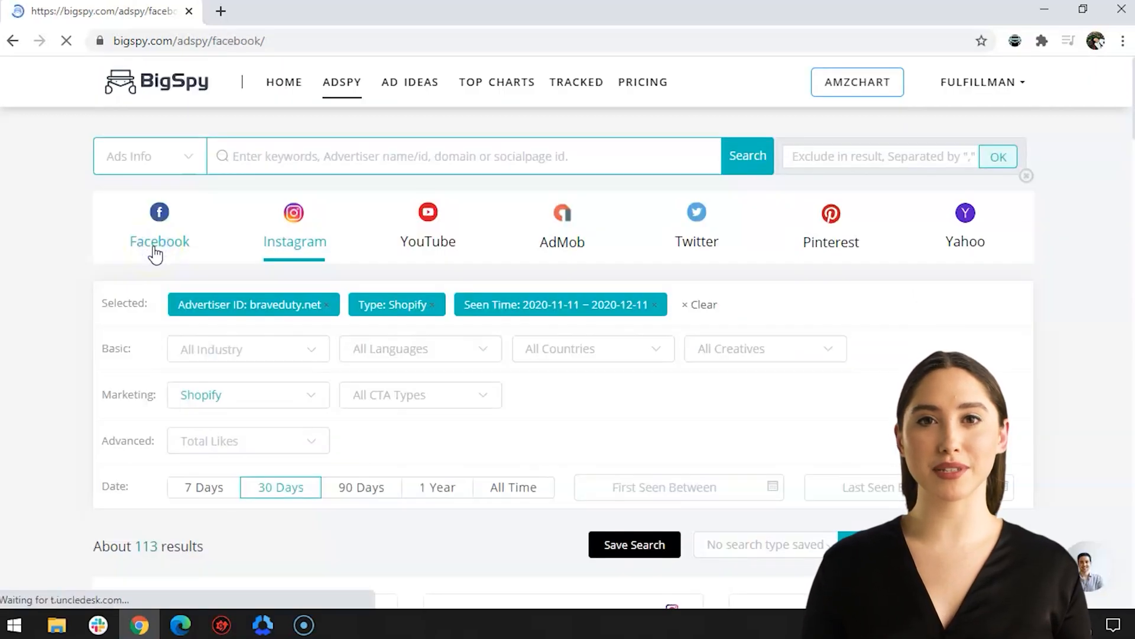
Switch to Facebook ads and filter to the eCom industry
left_click(160, 241)
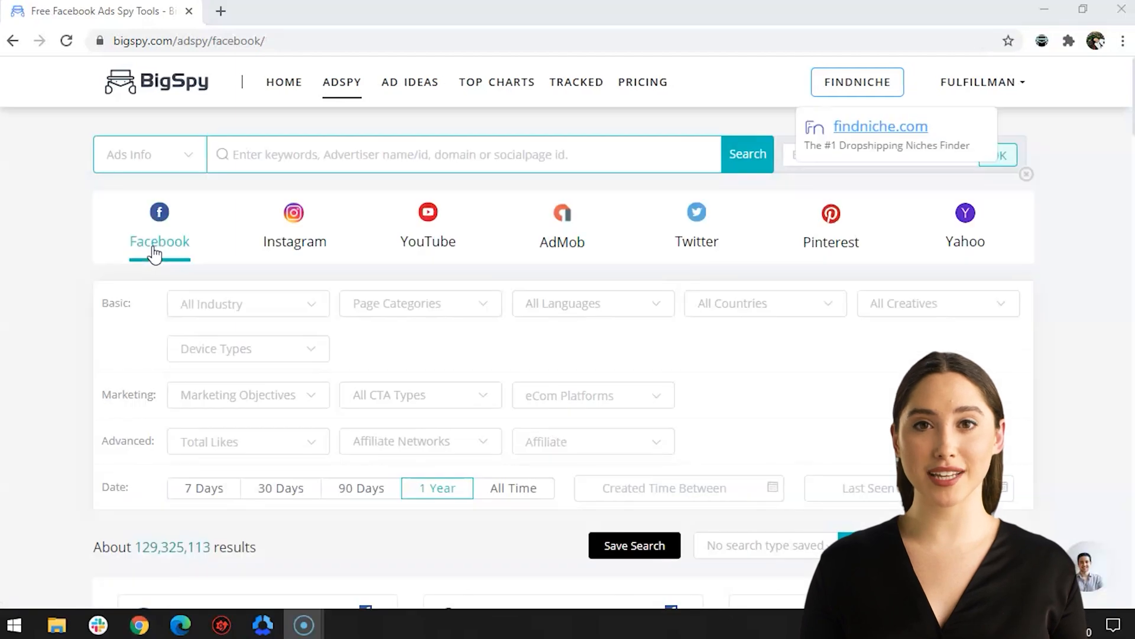
left_click(247, 302)
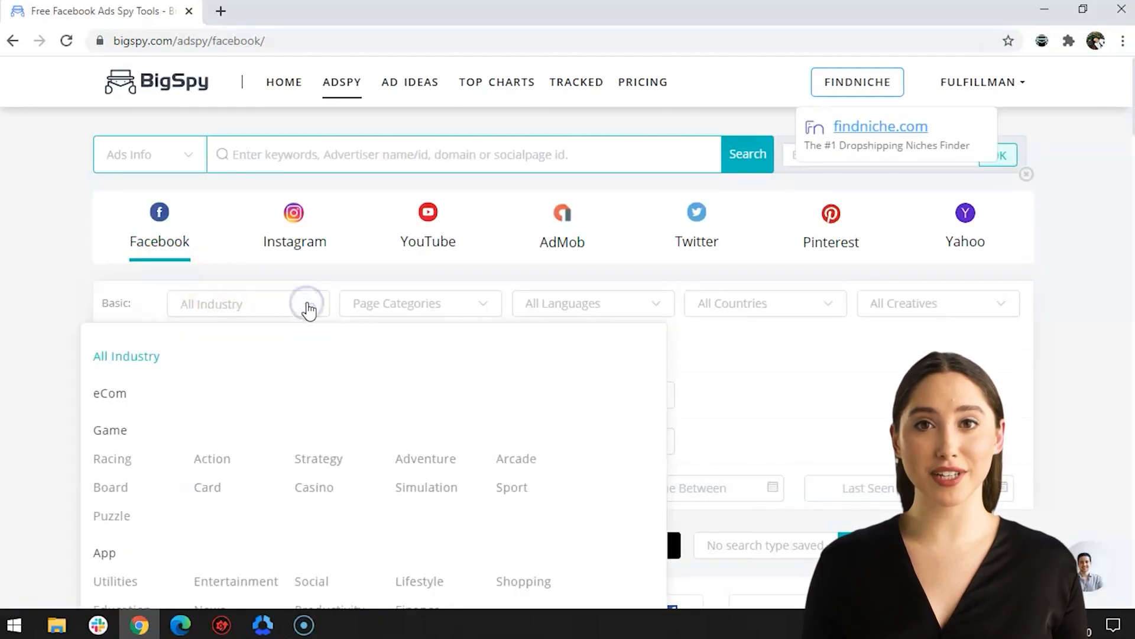
left_click(109, 393)
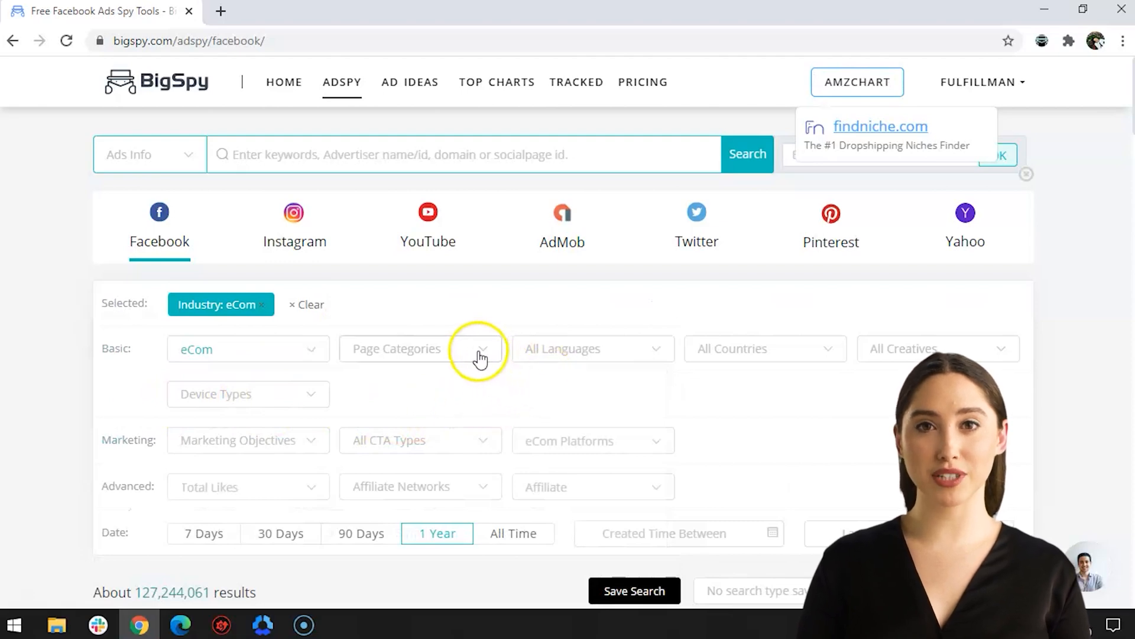
Add Home Decor page category, English, Shopify and 30 Days filters
left_click(413, 348)
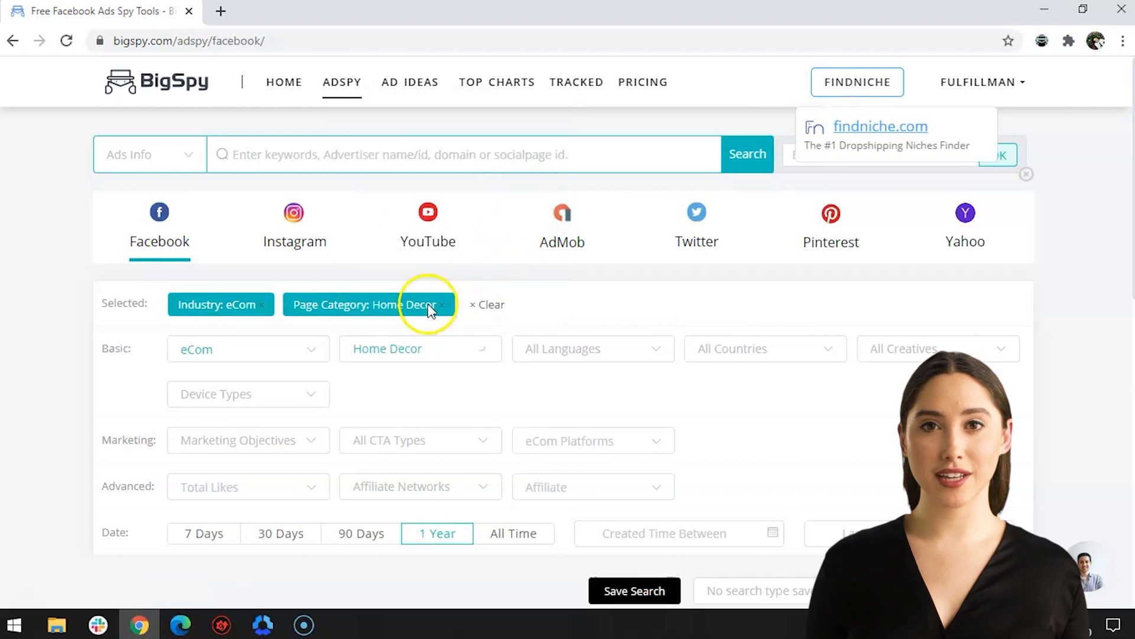
left_click(591, 348)
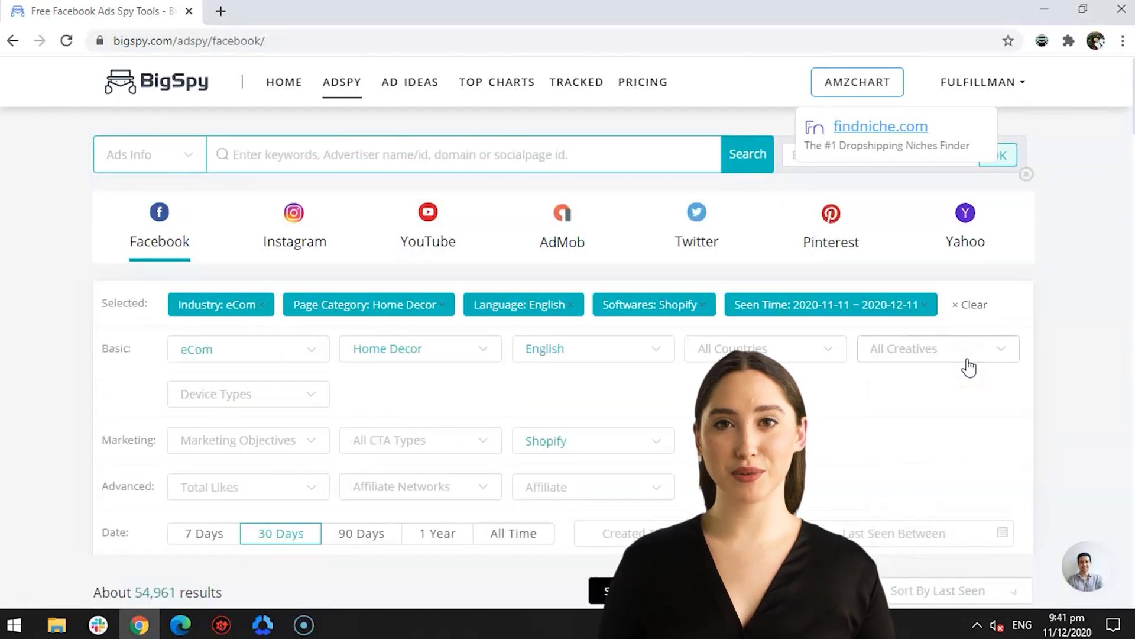
scroll("down", 3)
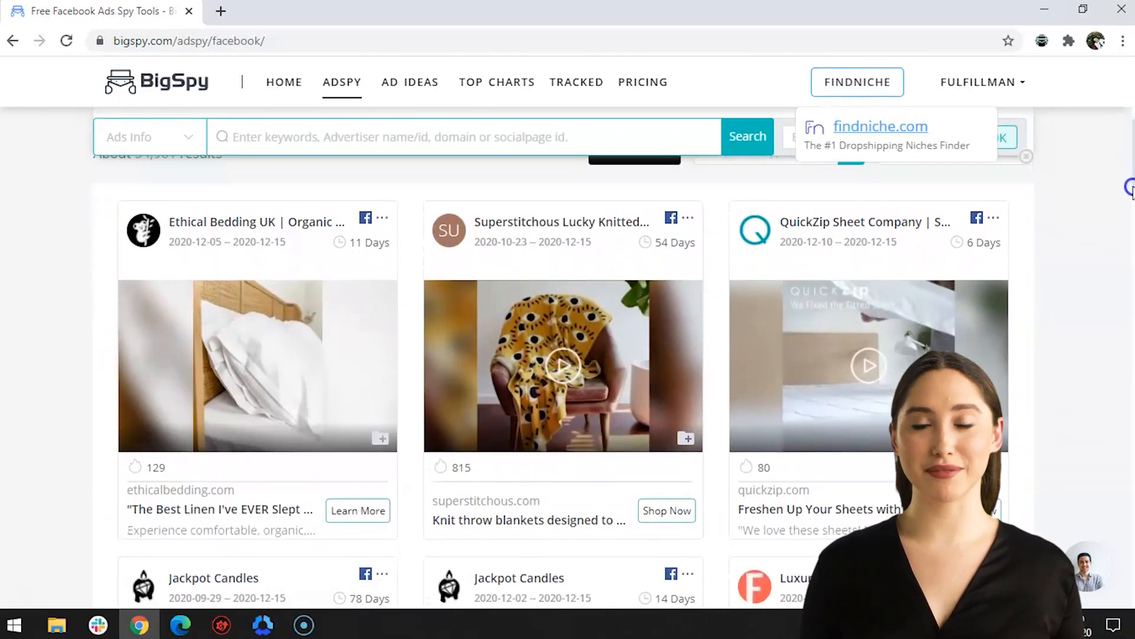
mouse_move(811, 221)
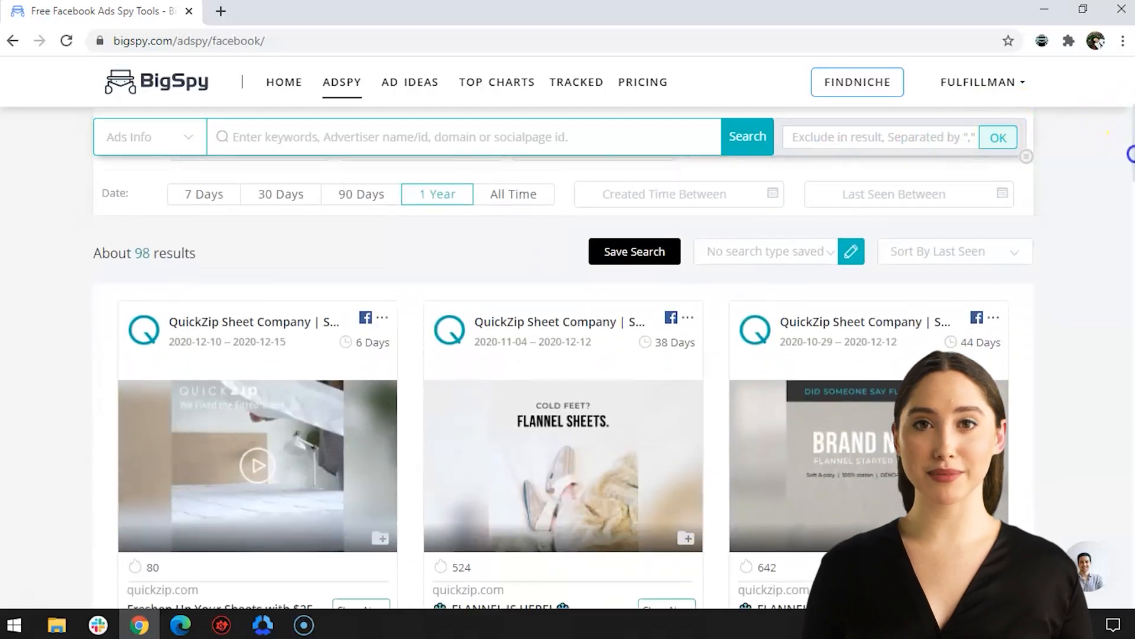
Scroll the 98 QuickZip Sheet Company results and view the first QuickZip ad's details
scroll("down", 3)
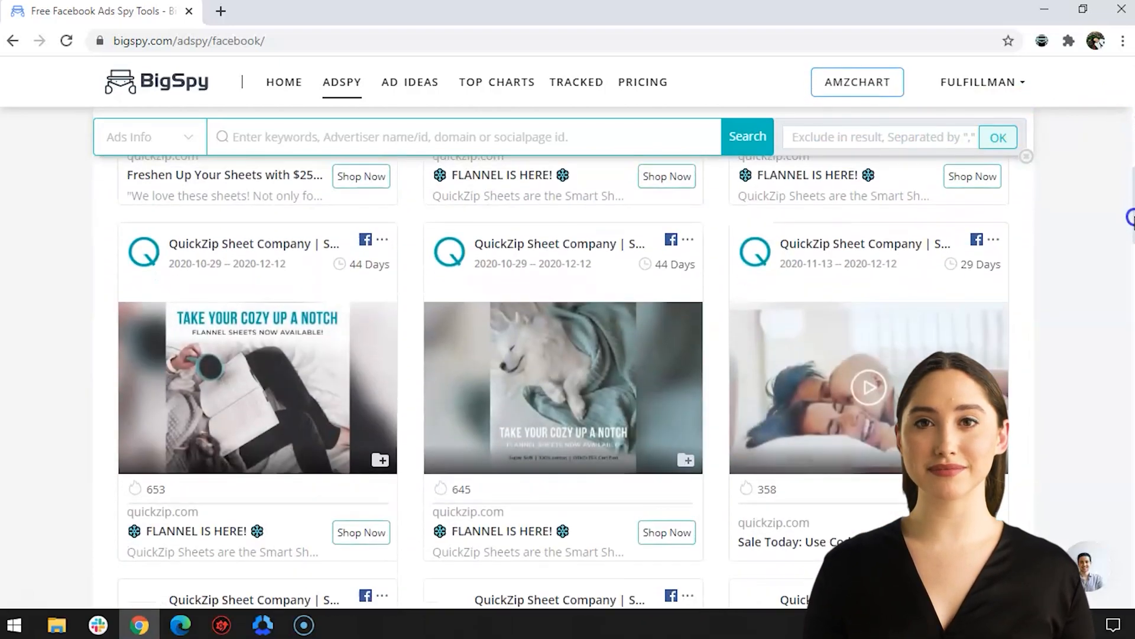
scroll("down", 3)
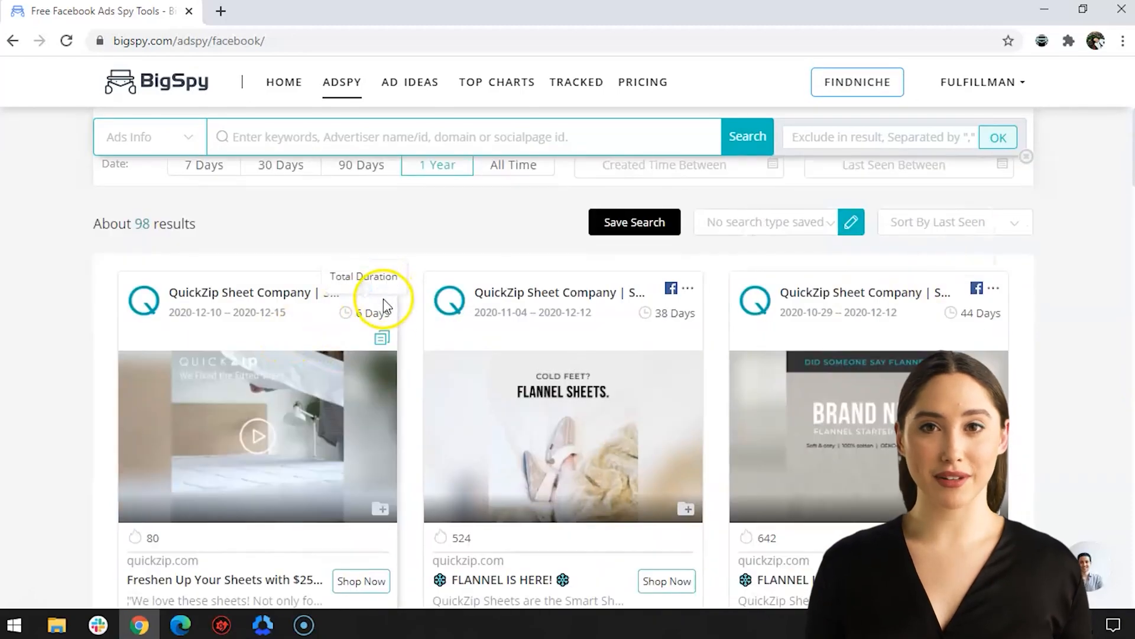
left_click(256, 436)
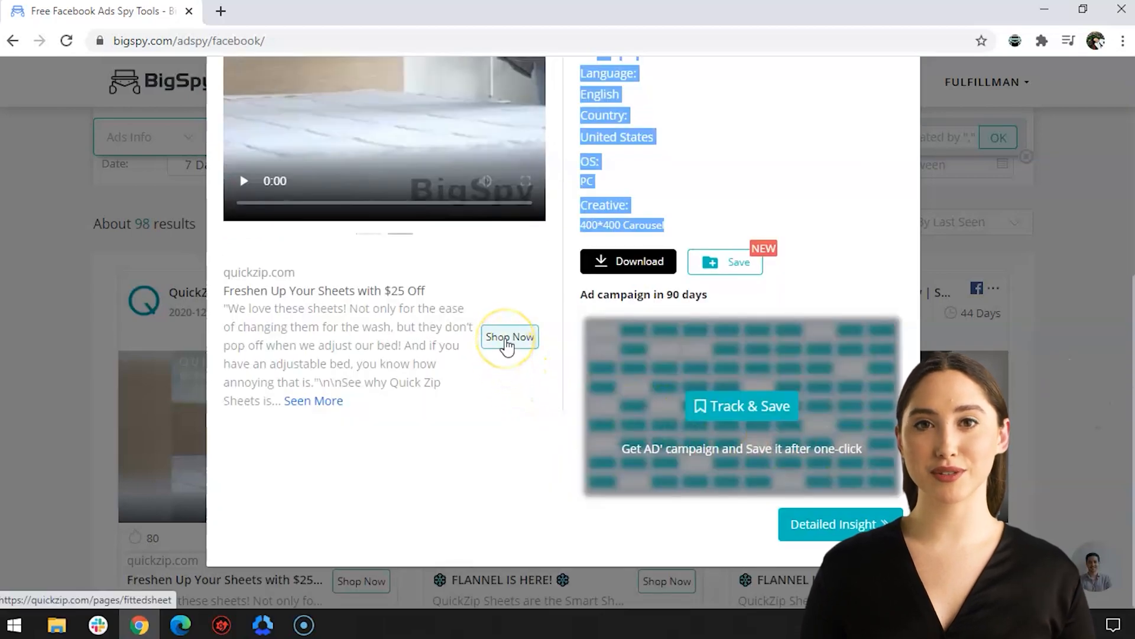
Follow the QuickZip ad's Shop Now link to its landing page in a new tab
left_click(508, 337)
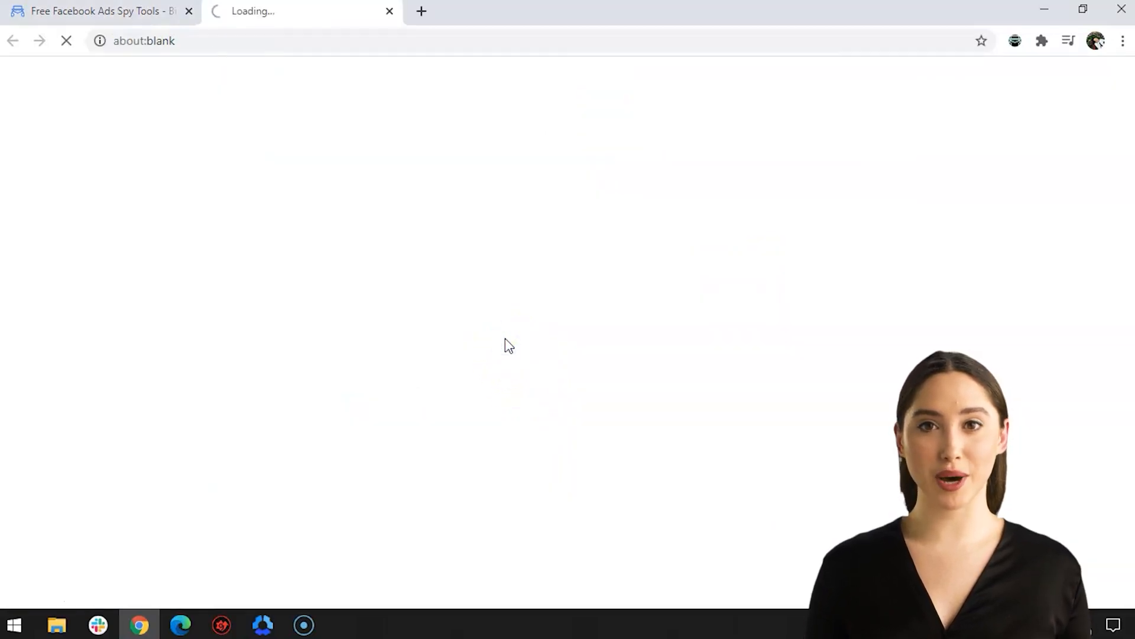